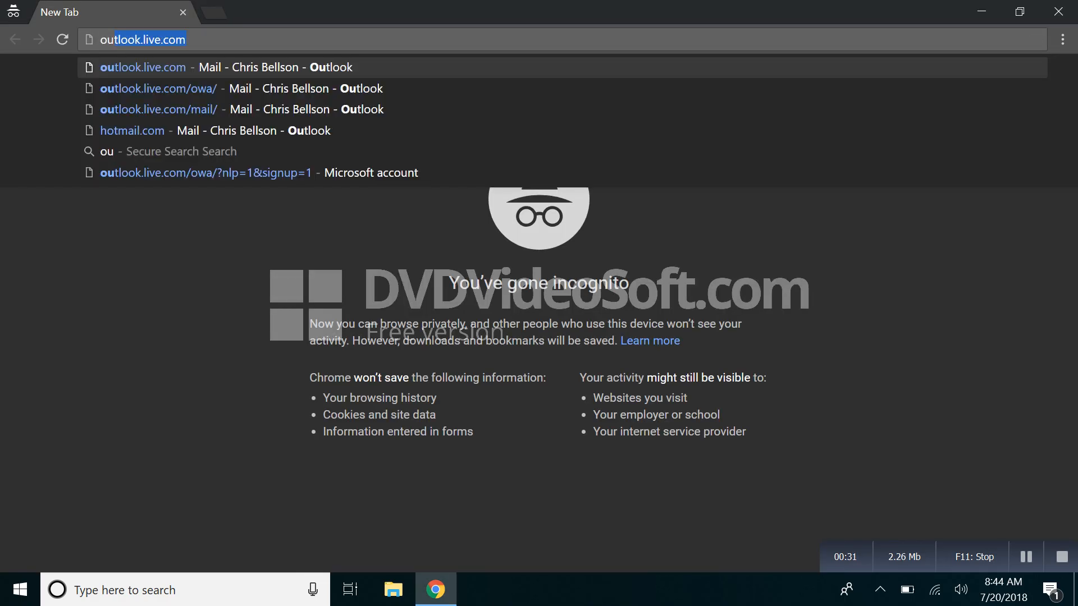
- Go to outlook.live.com in the incognito window and start signing in
click(158, 88)
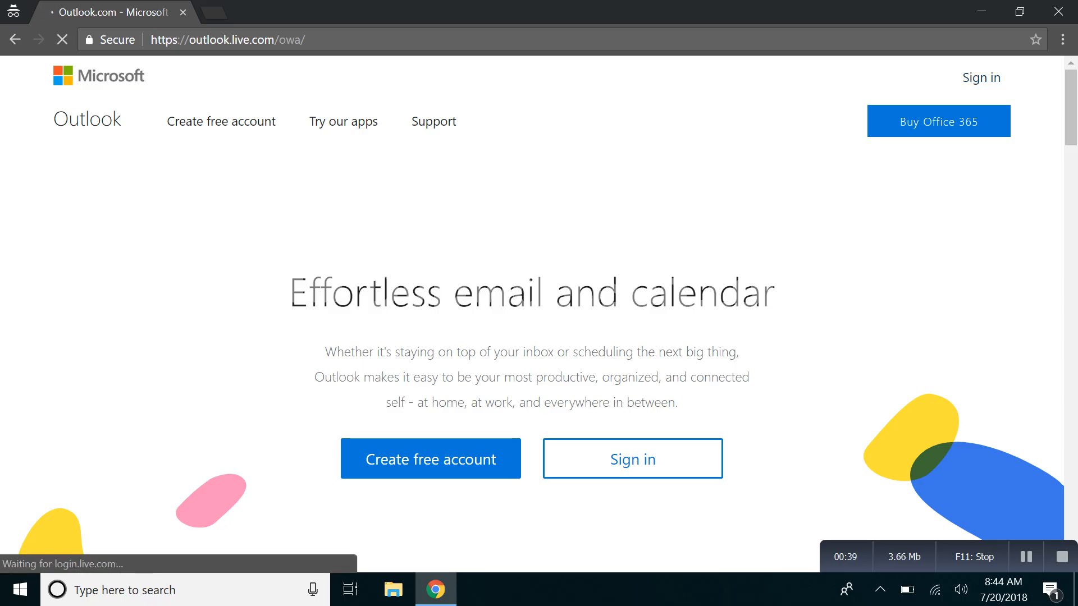
click(631, 459)
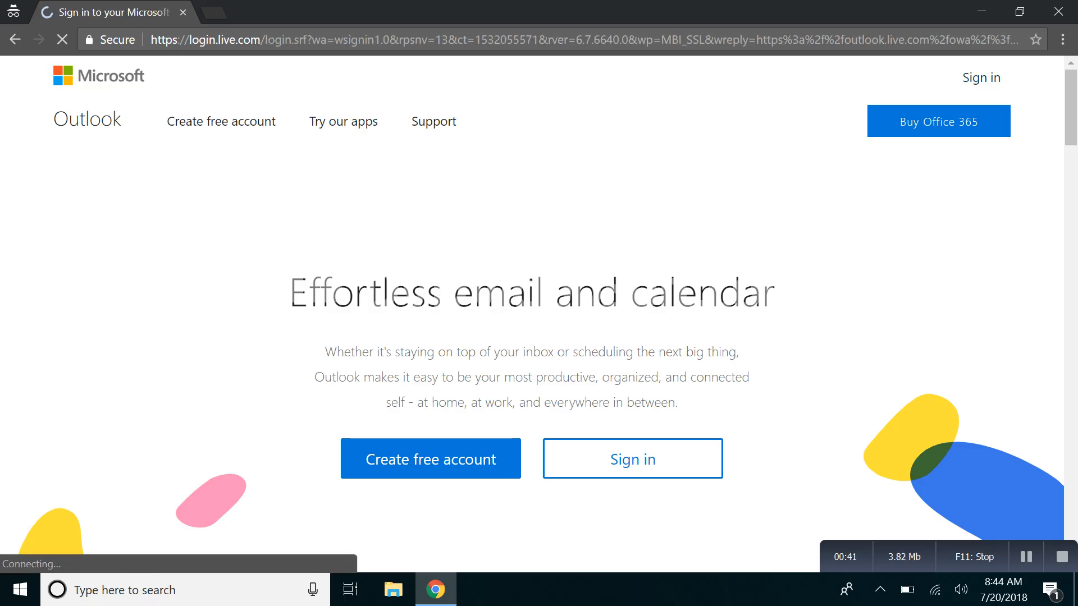
click(631, 458)
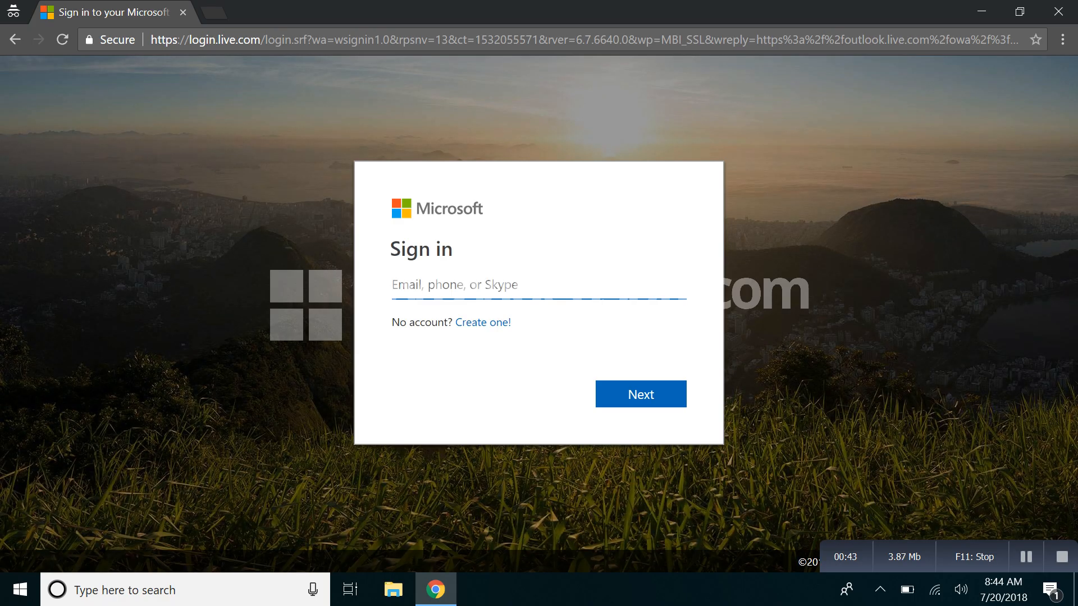
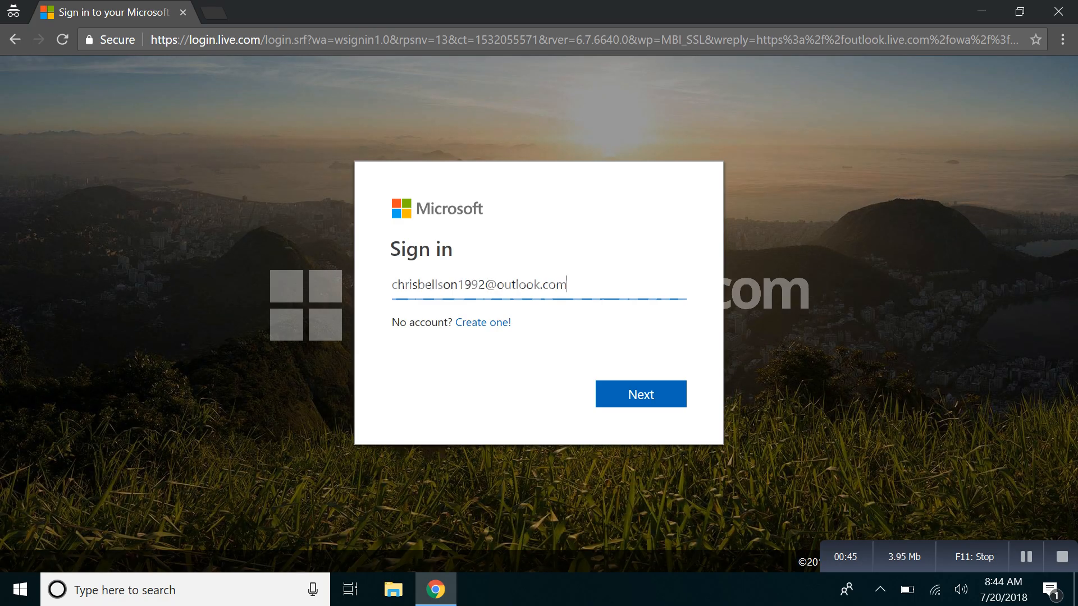
click(639, 394)
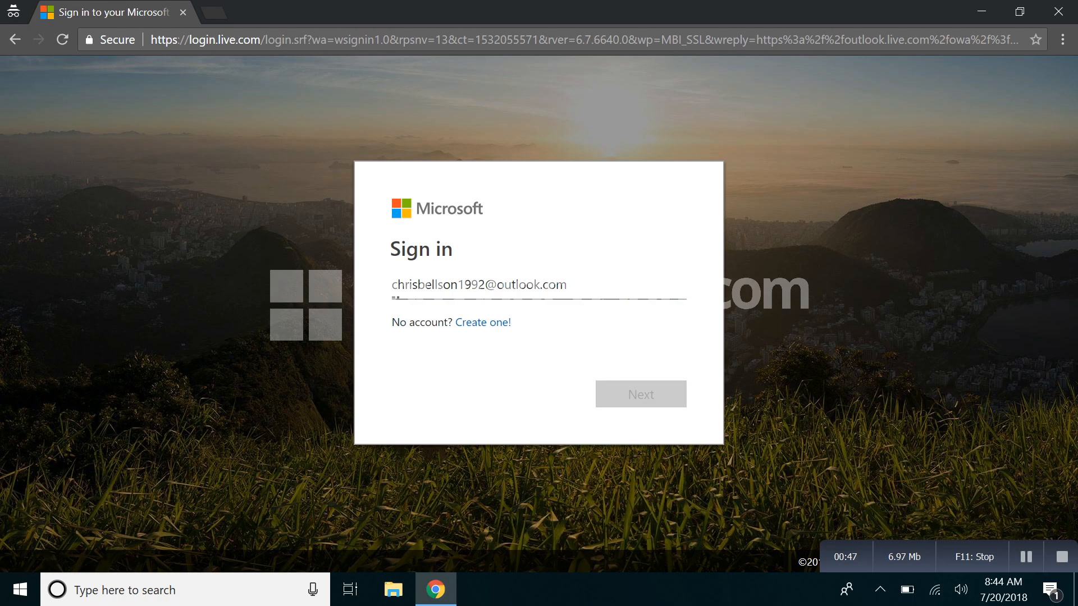
click(639, 394)
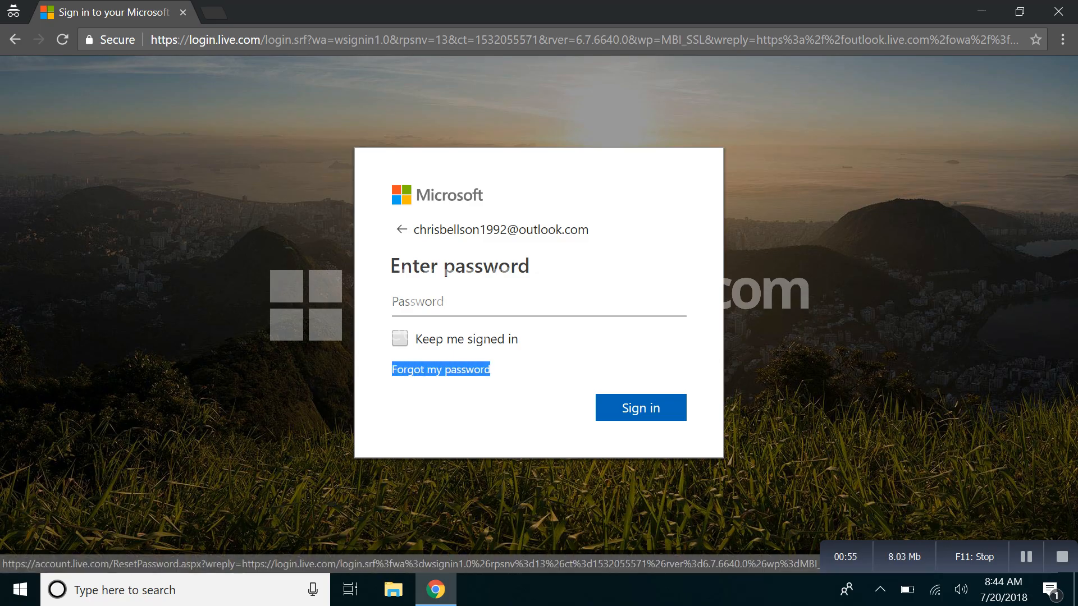
click(440, 370)
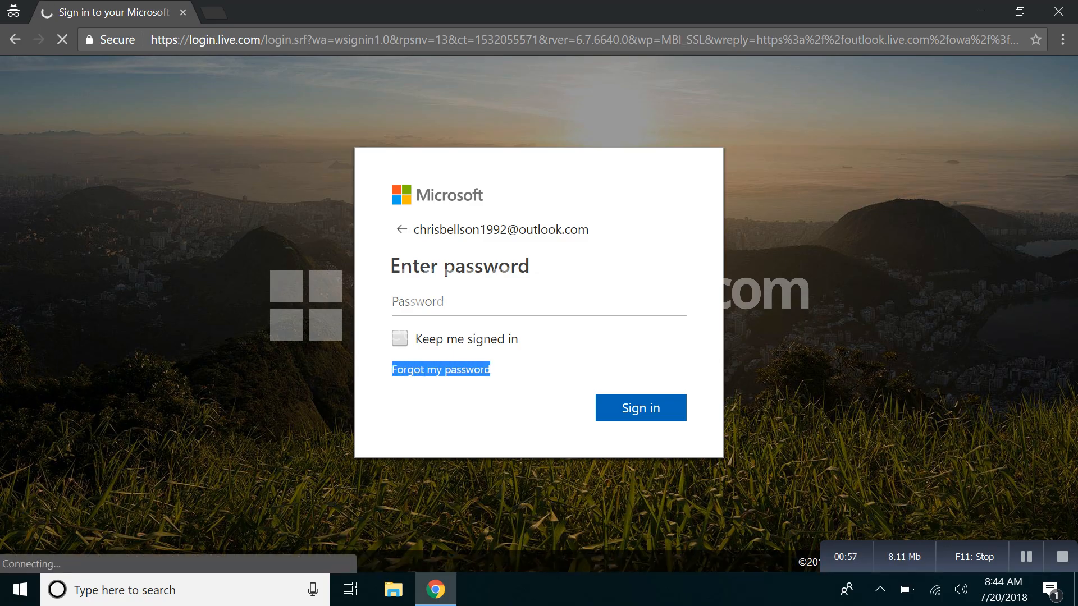
- Select 'I forgot my password' as the sign-in problem and continue to account recovery
click(440, 369)
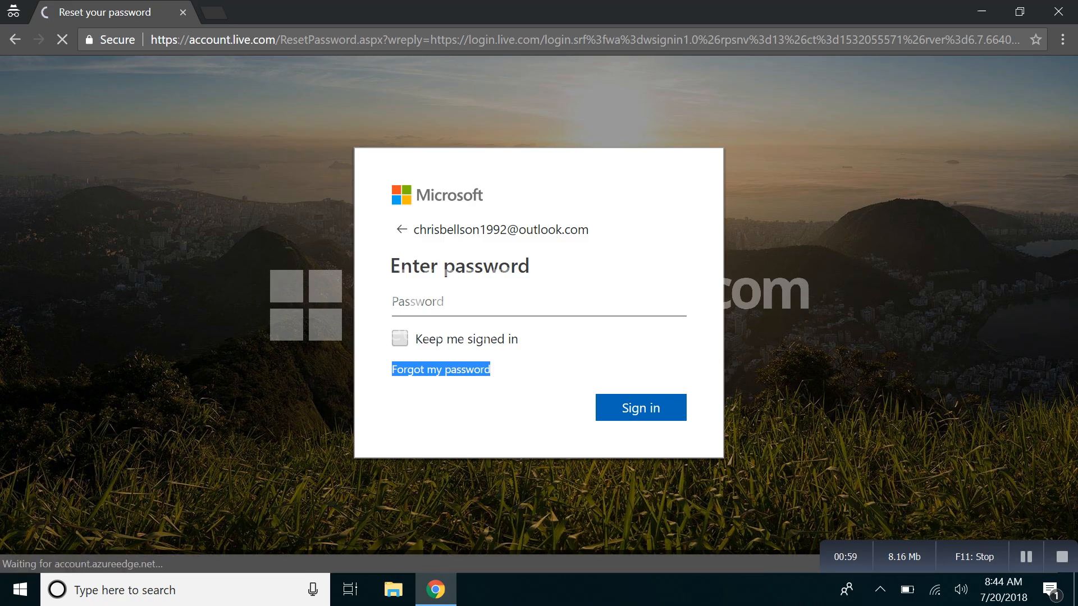
click(440, 369)
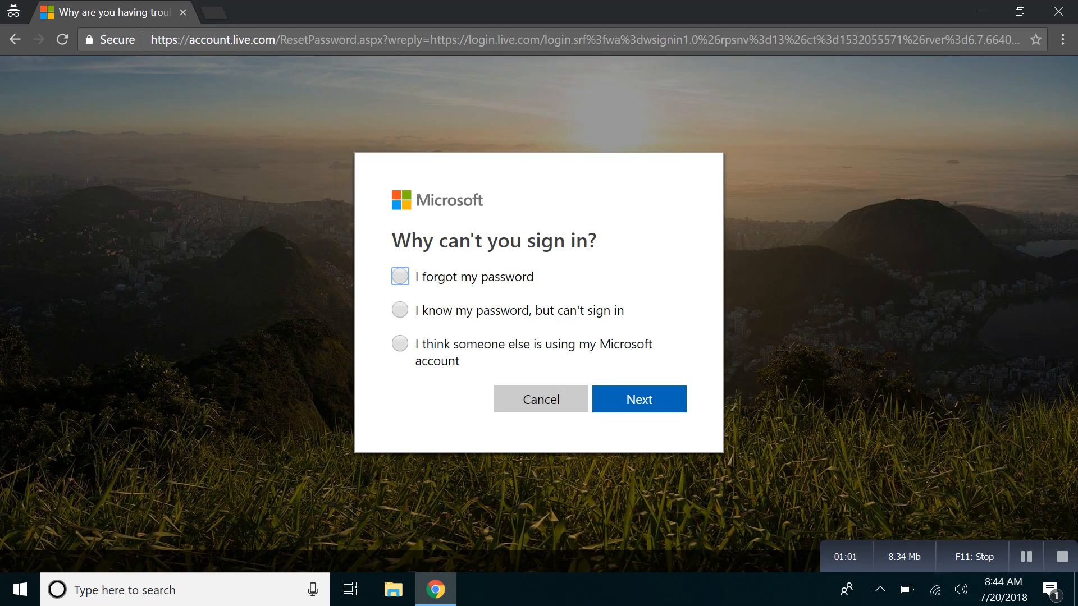
click(399, 276)
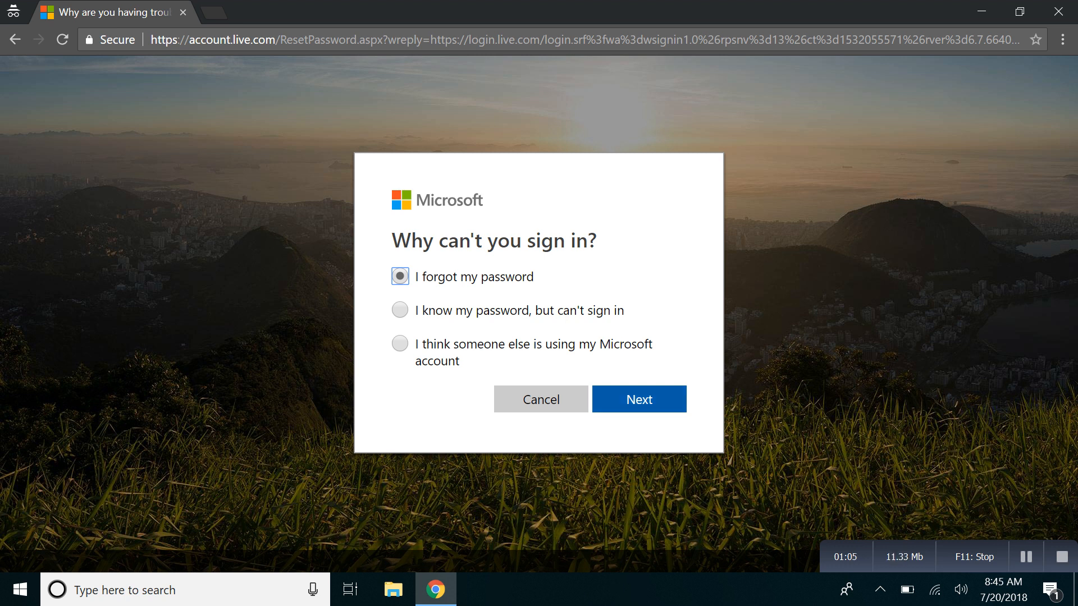
click(638, 398)
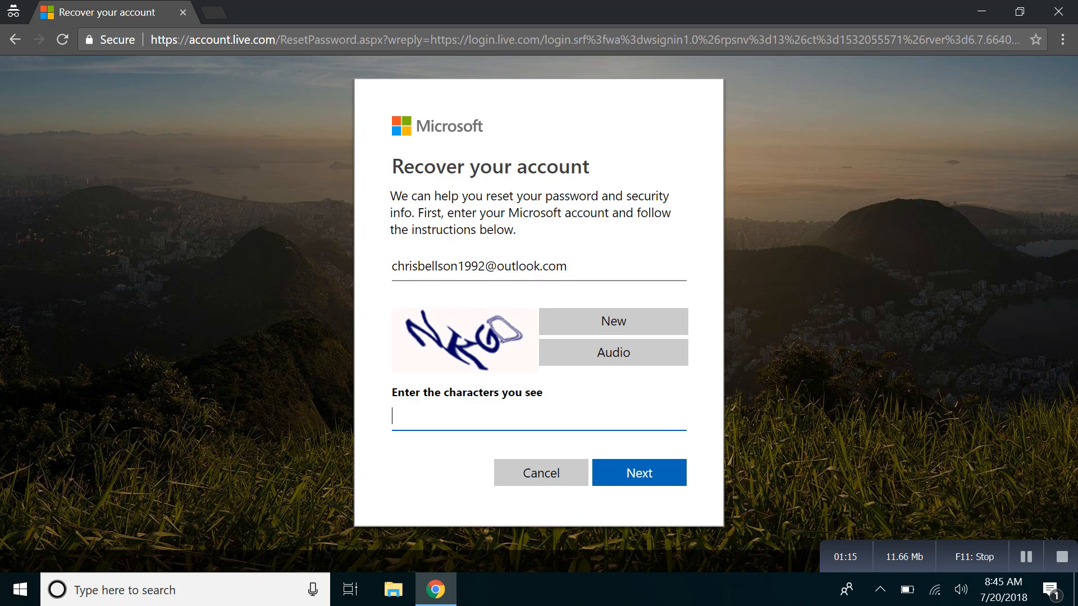
- Enter the captcha characters 'nkgd' and submit the account recovery form
text(nkg)
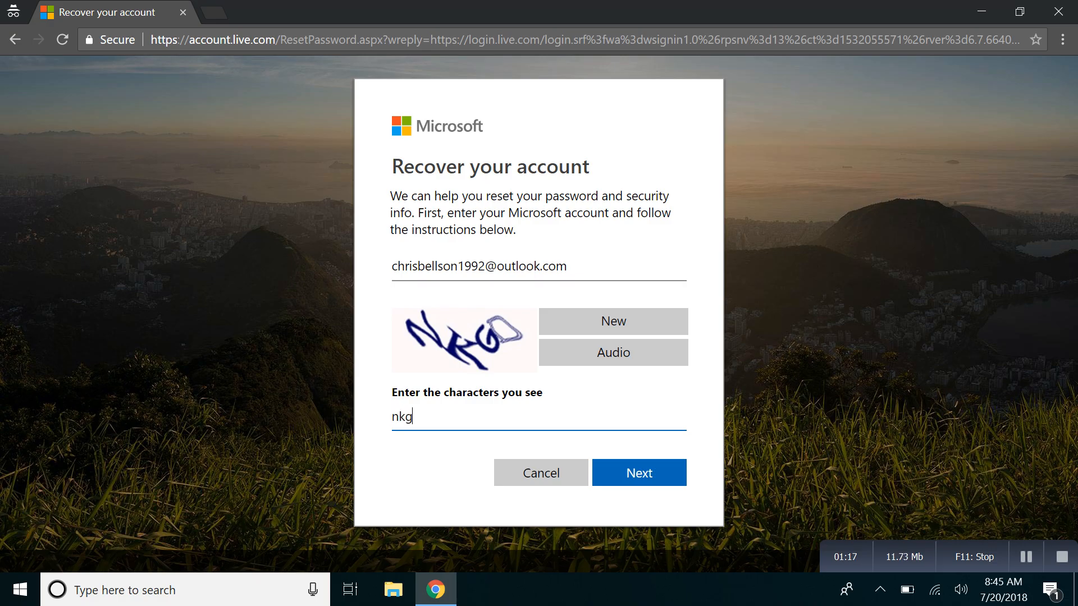
text(d)
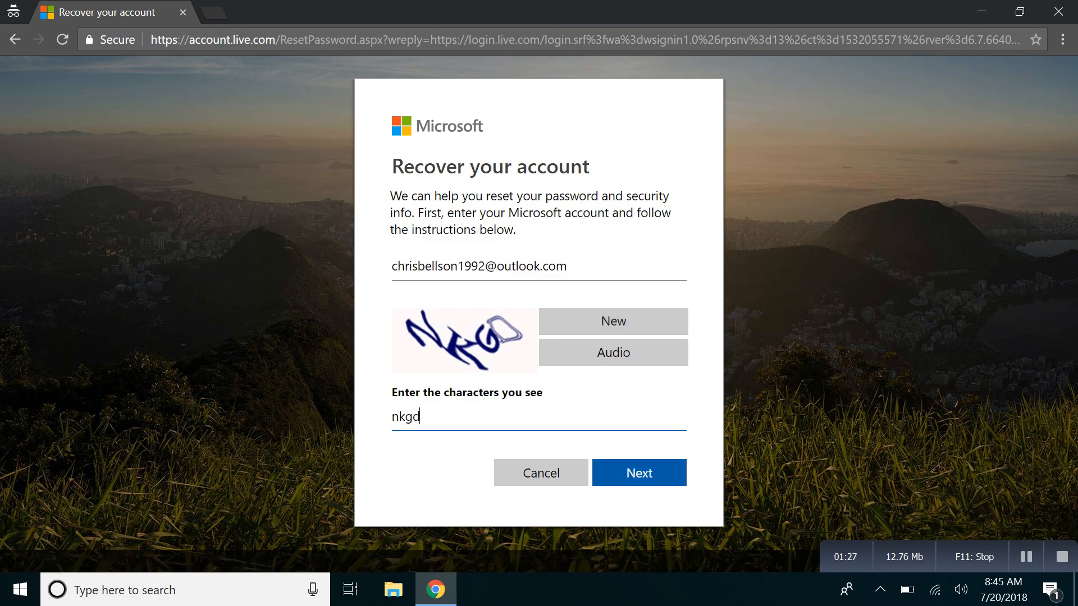
click(639, 473)
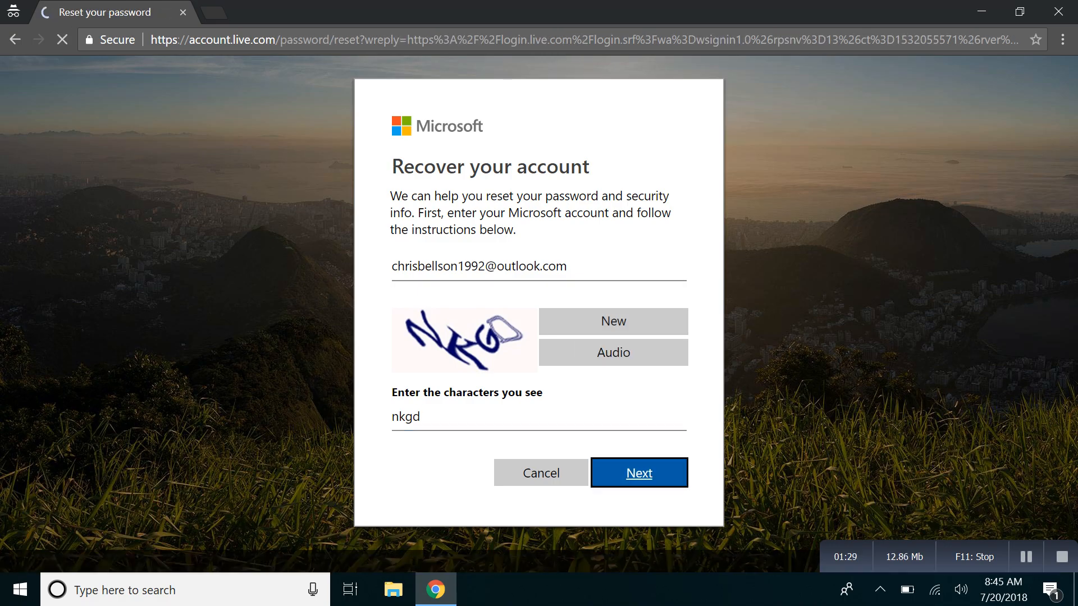
- Choose the 'Text ********40' option, confirm last digits 4340, and have the code sent
click(637, 473)
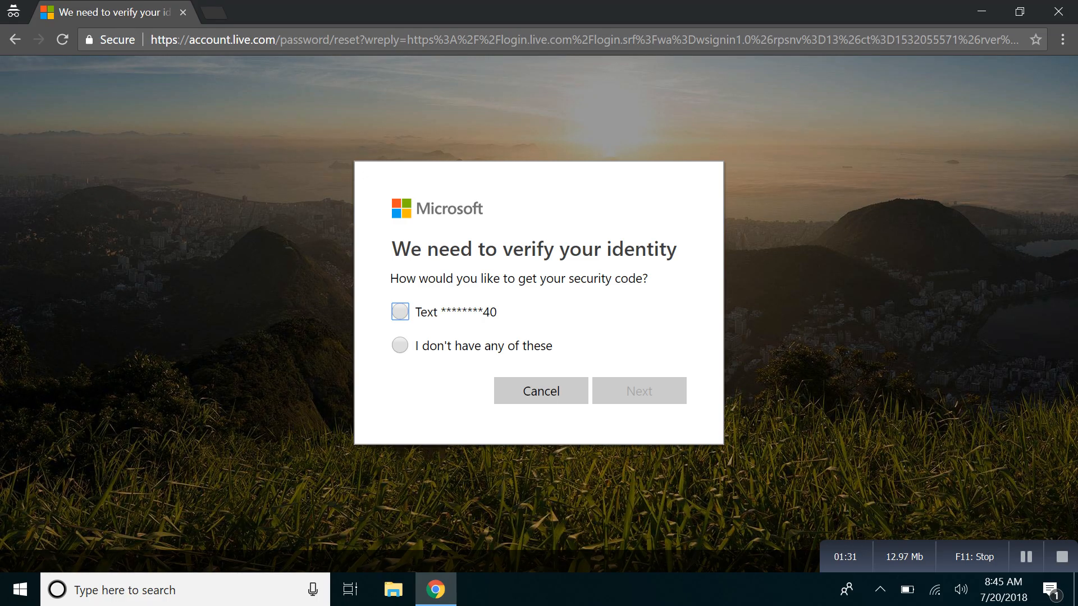
double_click(468, 312)
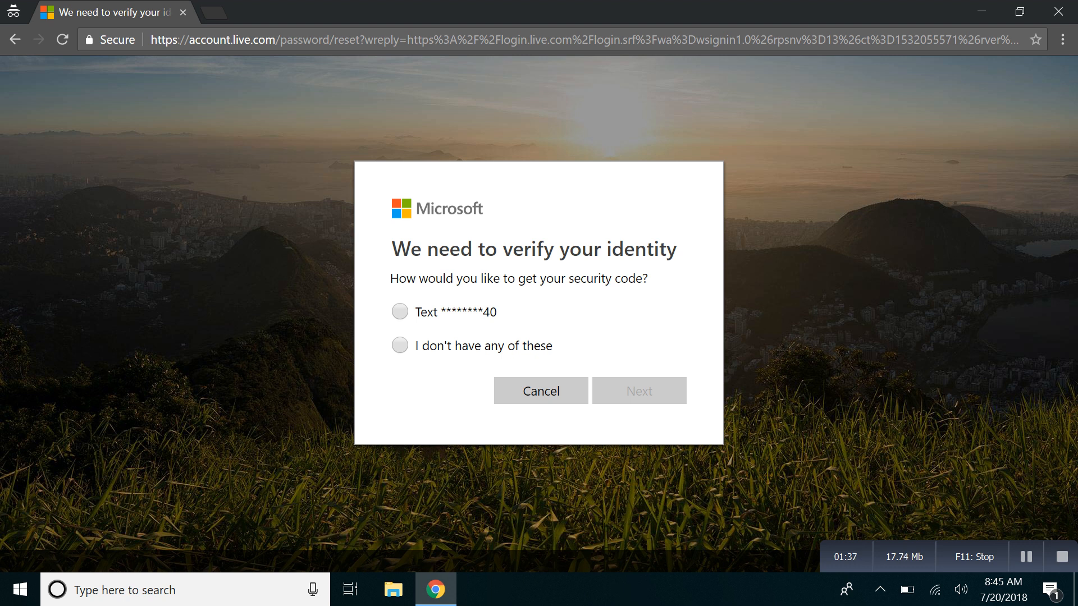
click(399, 313)
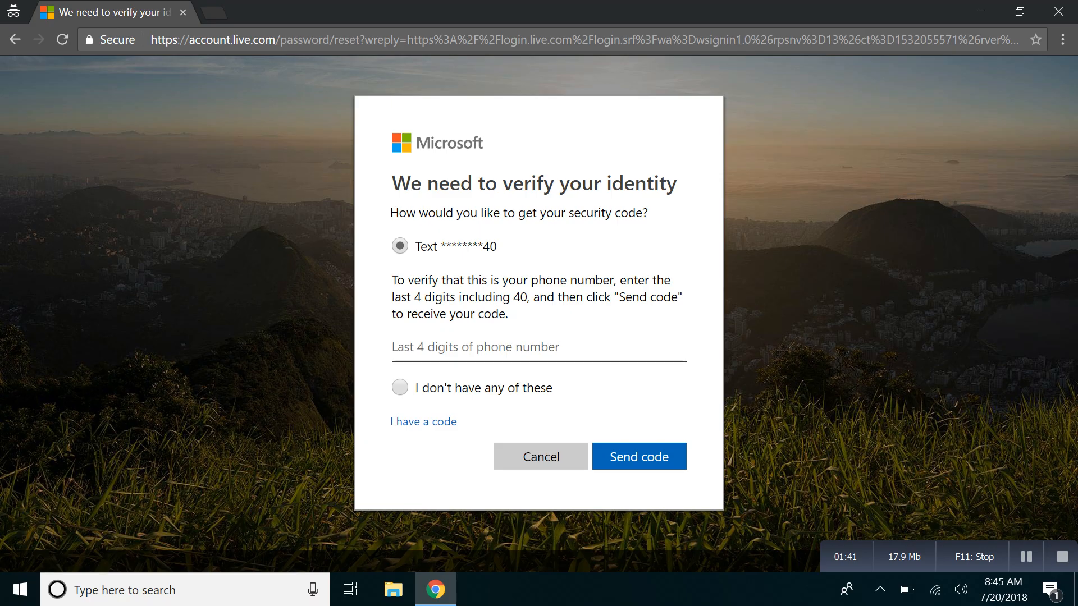
click(539, 346)
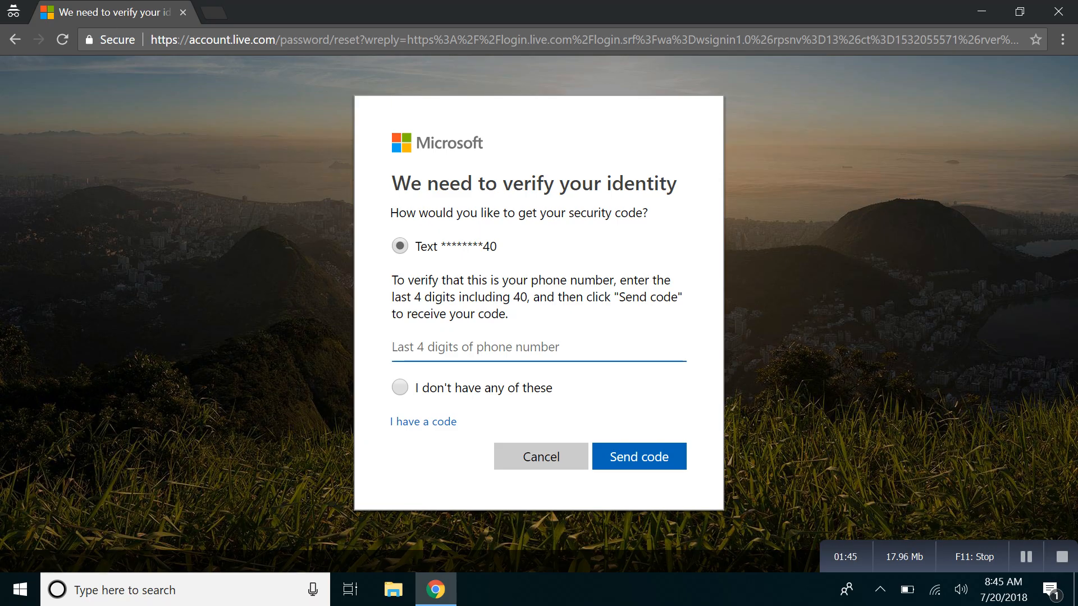
text(4340)
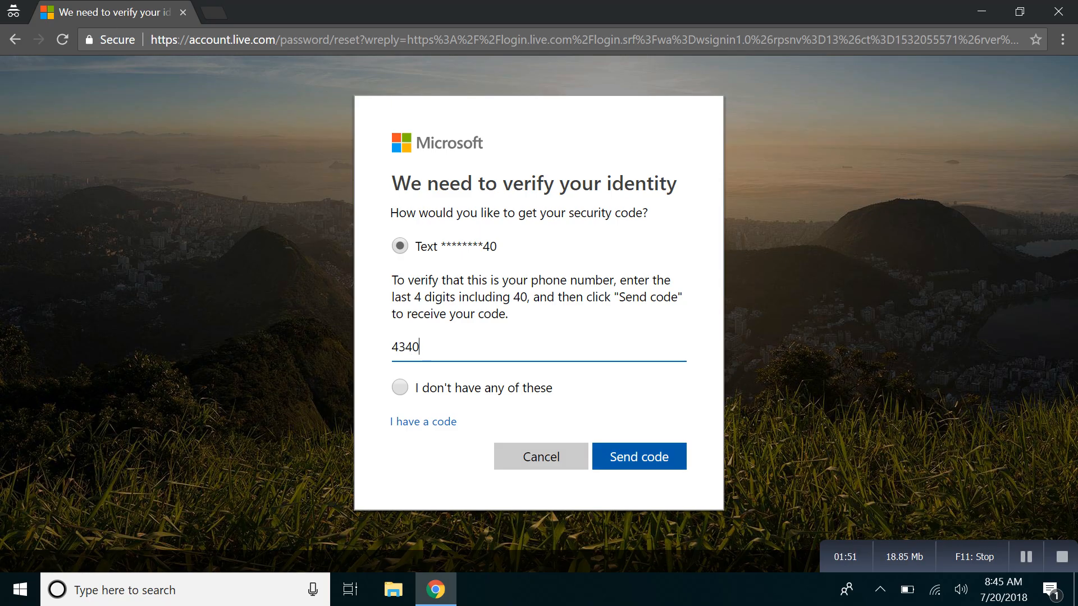
click(637, 456)
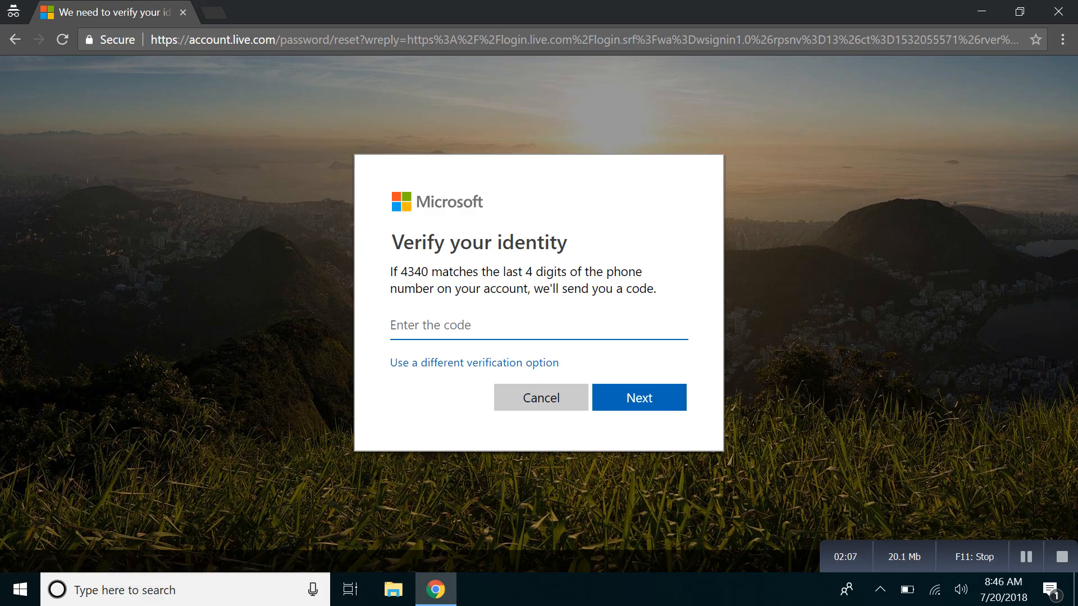
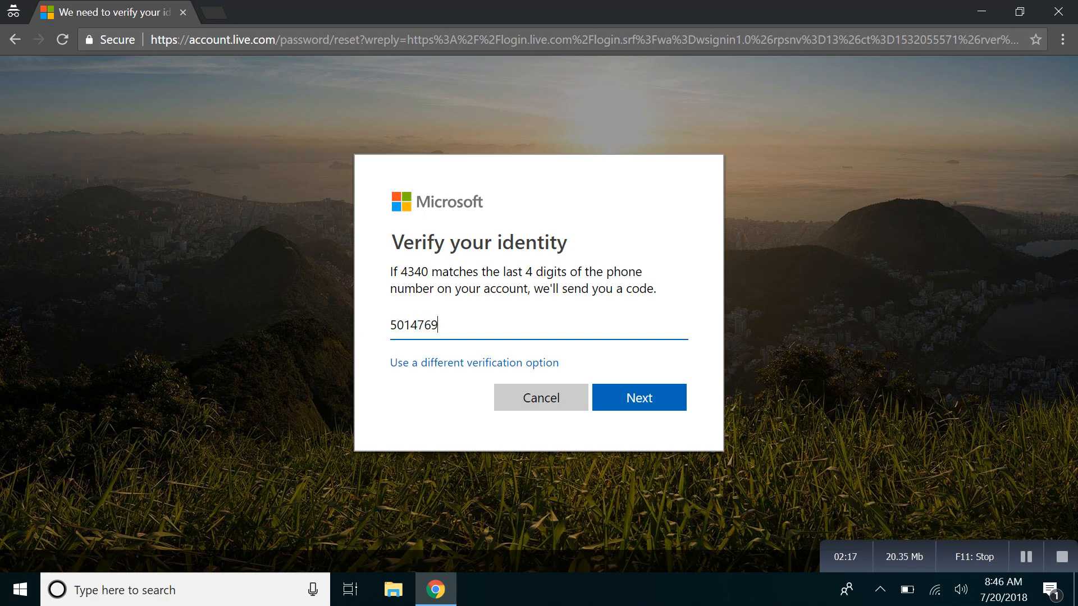
click(638, 398)
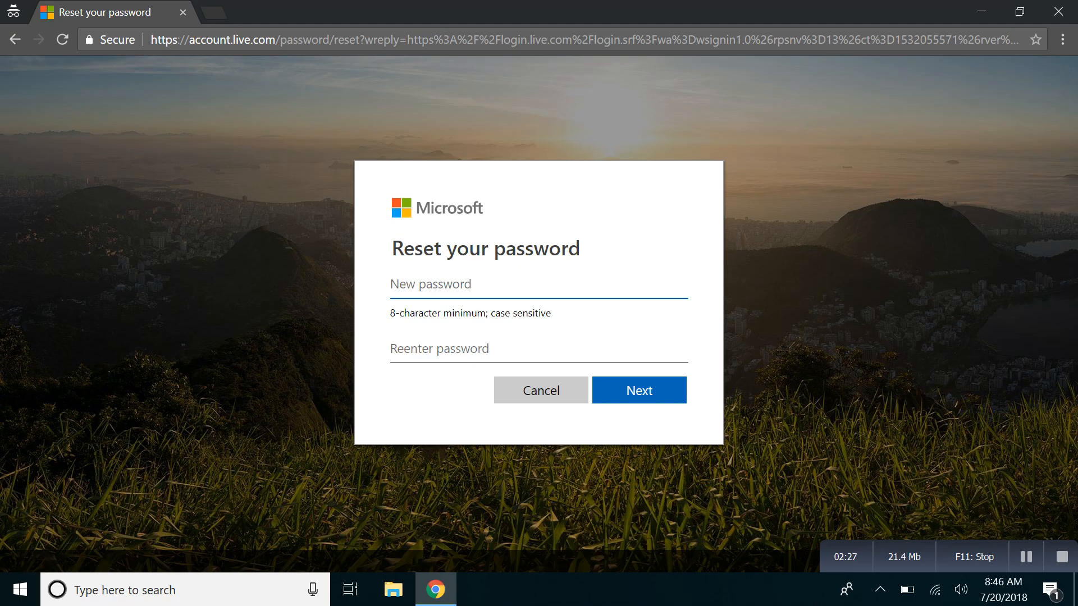
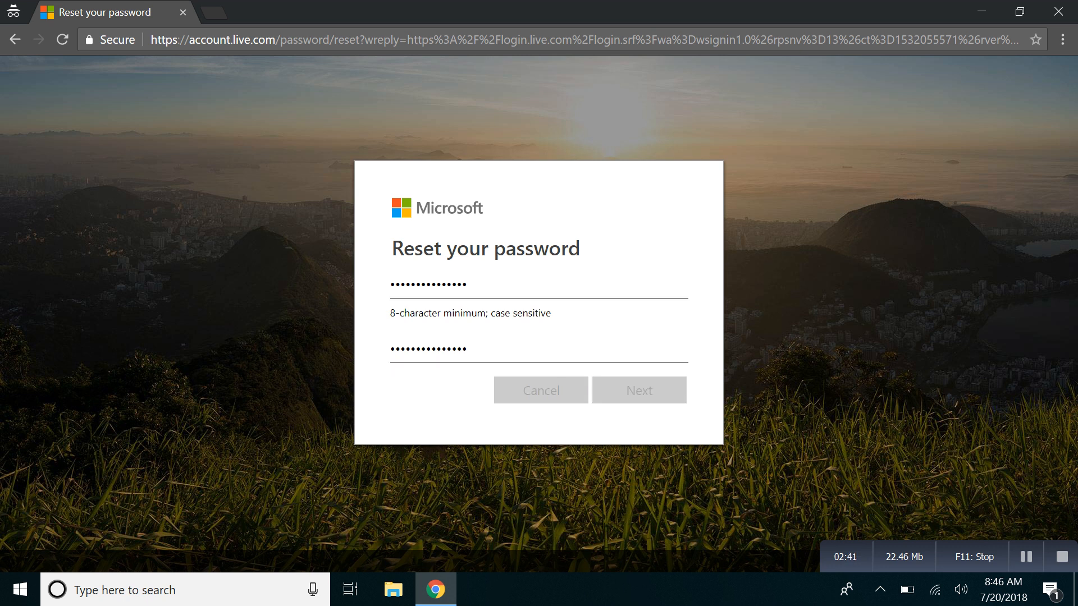
- Enter the new password in both fields and submit it to recover the account
click(639, 389)
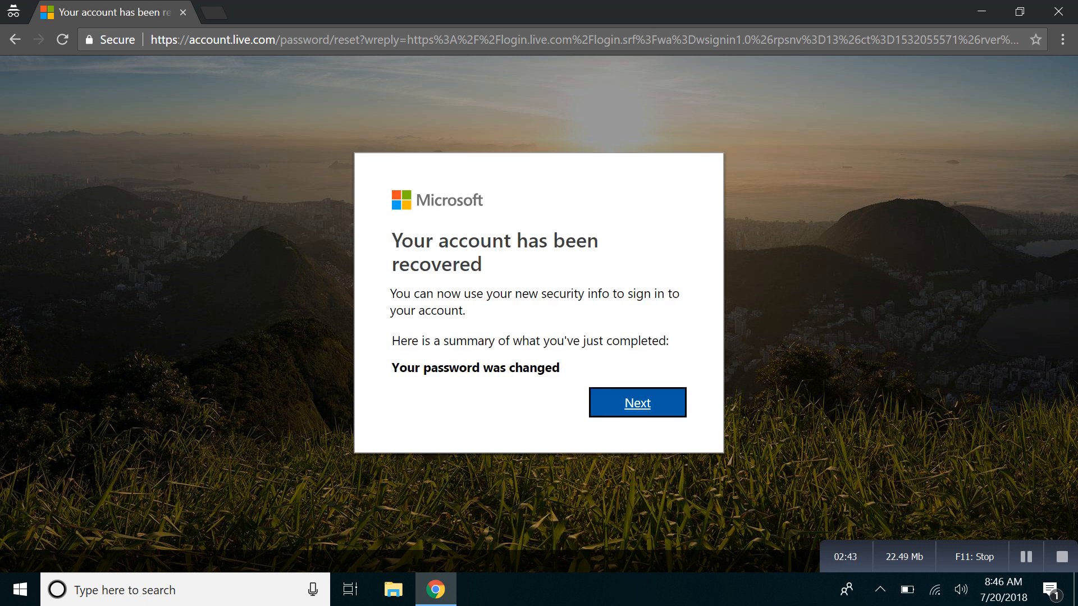